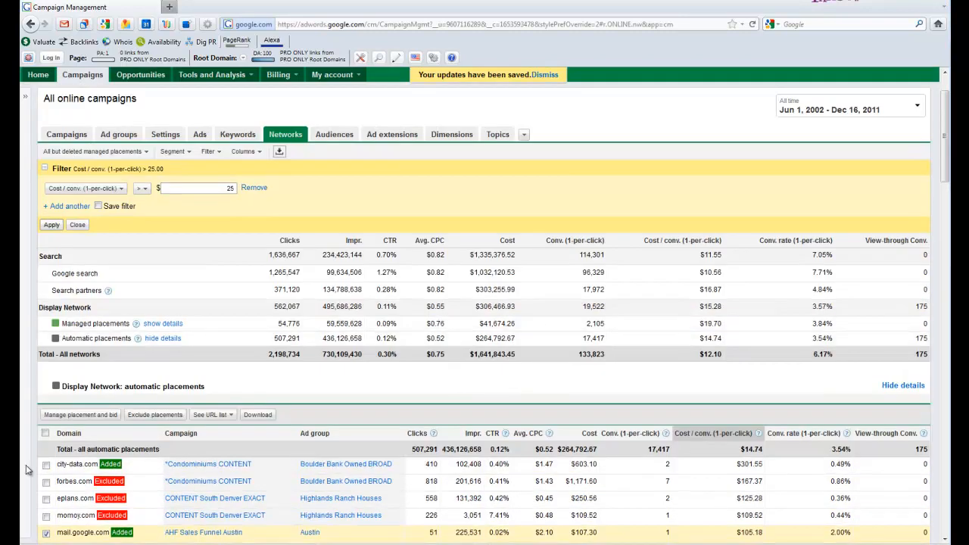
Select the costly automatic placement to move into managed placements with a .7 bid
scroll("down", 3)
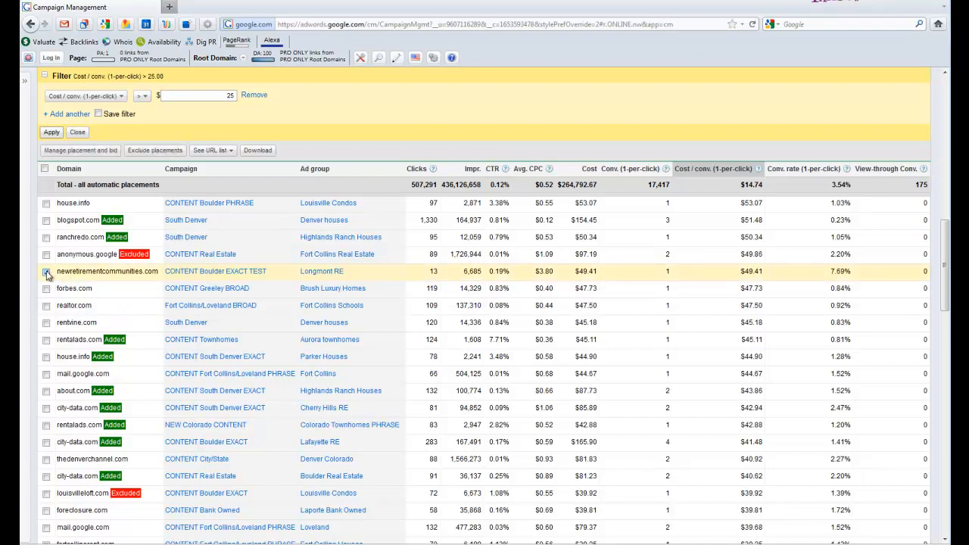
left_click(46, 272)
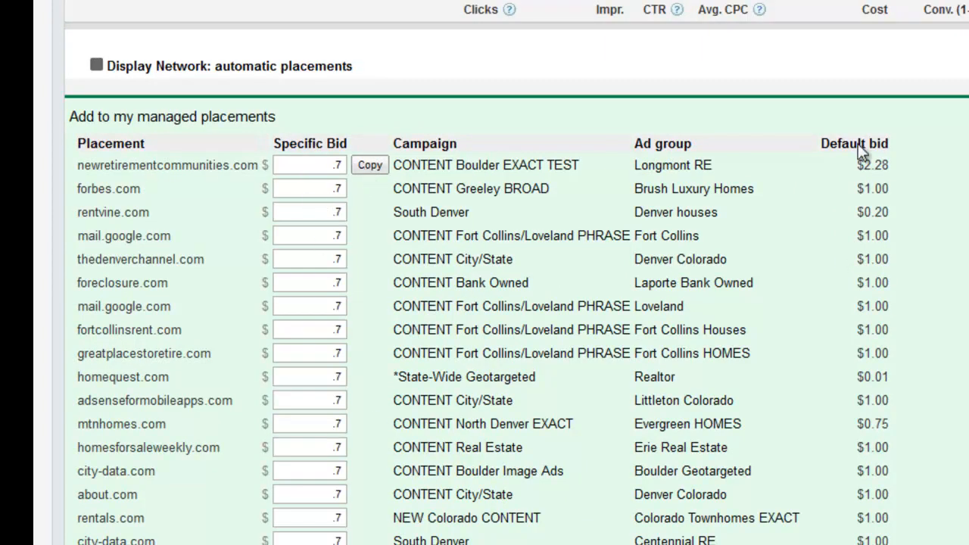
Scroll the managed-placements form to reach proreality.com and cheaphomes.net for .01 bids
scroll("down", 3)
type(".01")
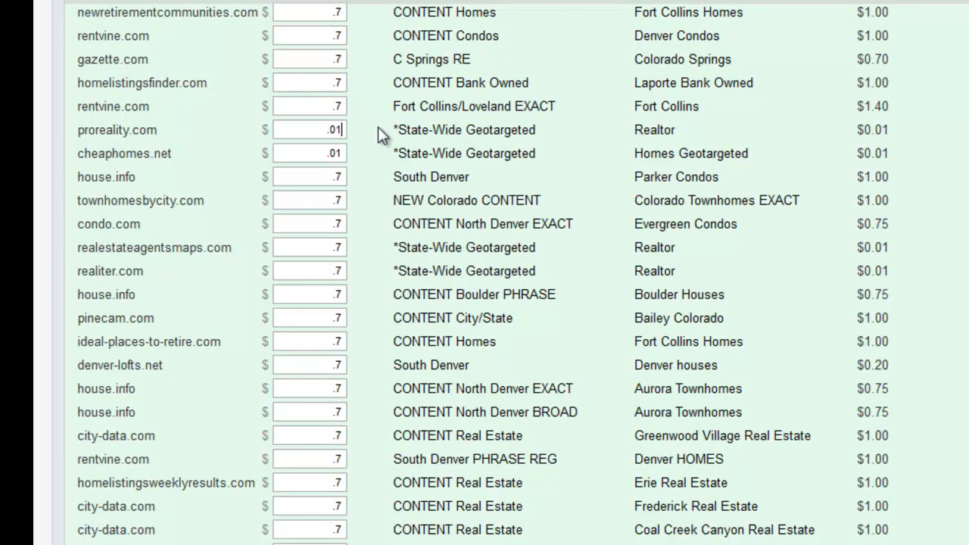